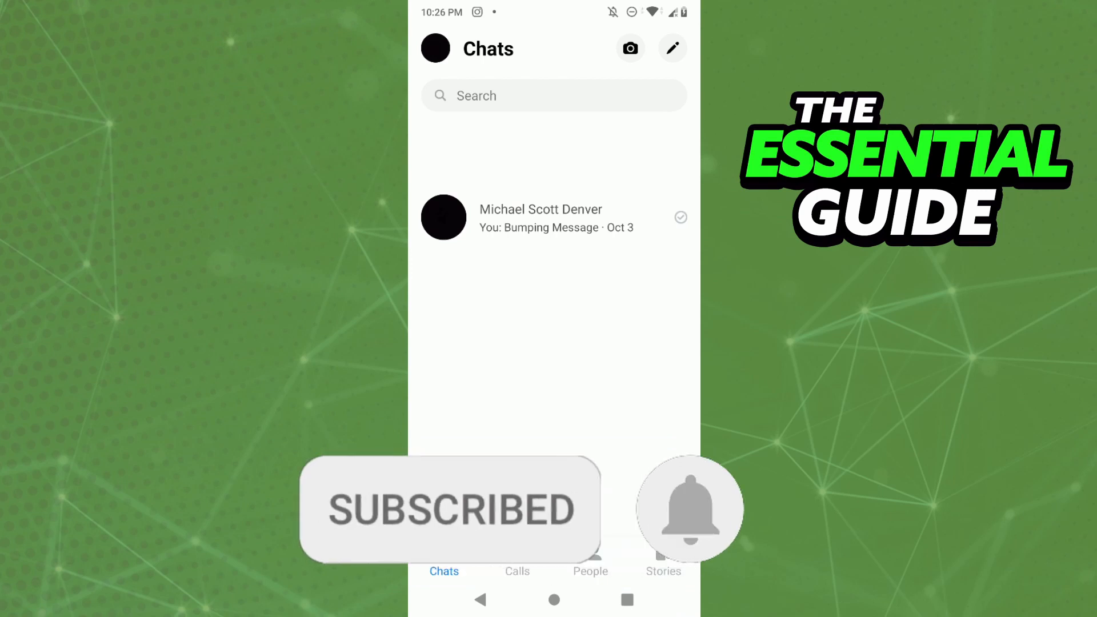
left_click(689, 508)
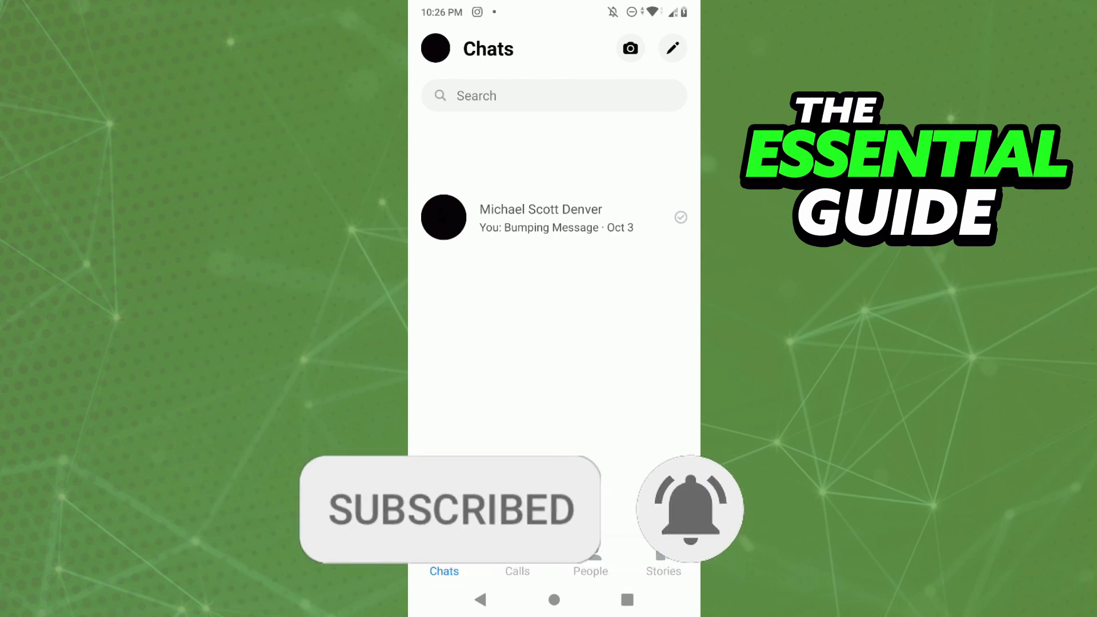